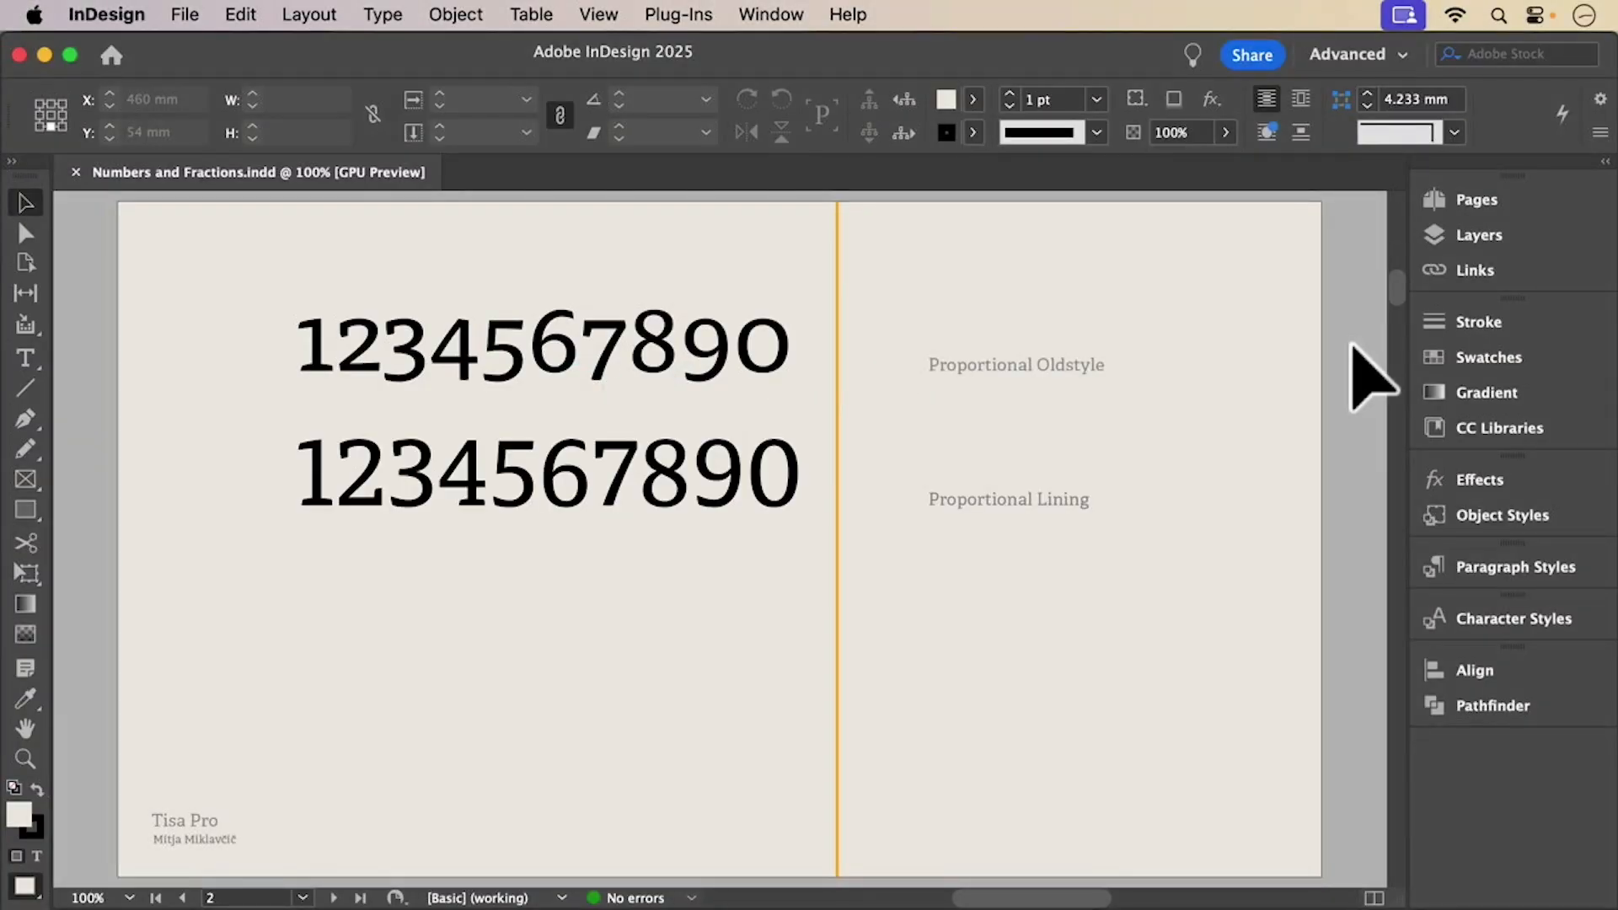
Apply Tabular Lining figures to the selected contents lines so the page numbers align
click(335, 898)
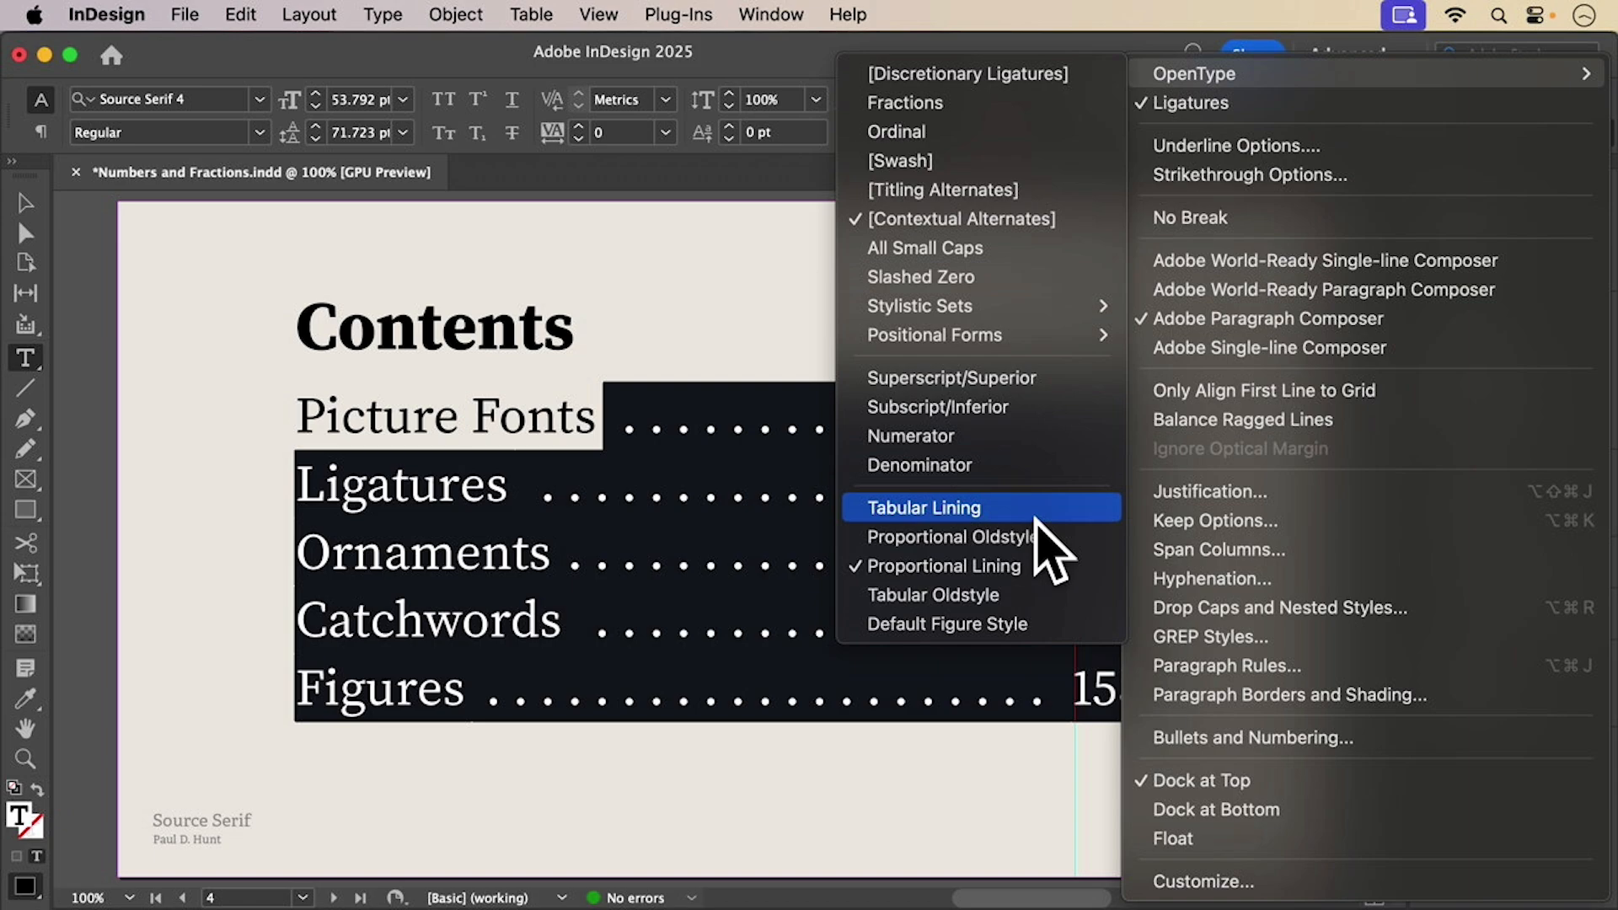
click(924, 507)
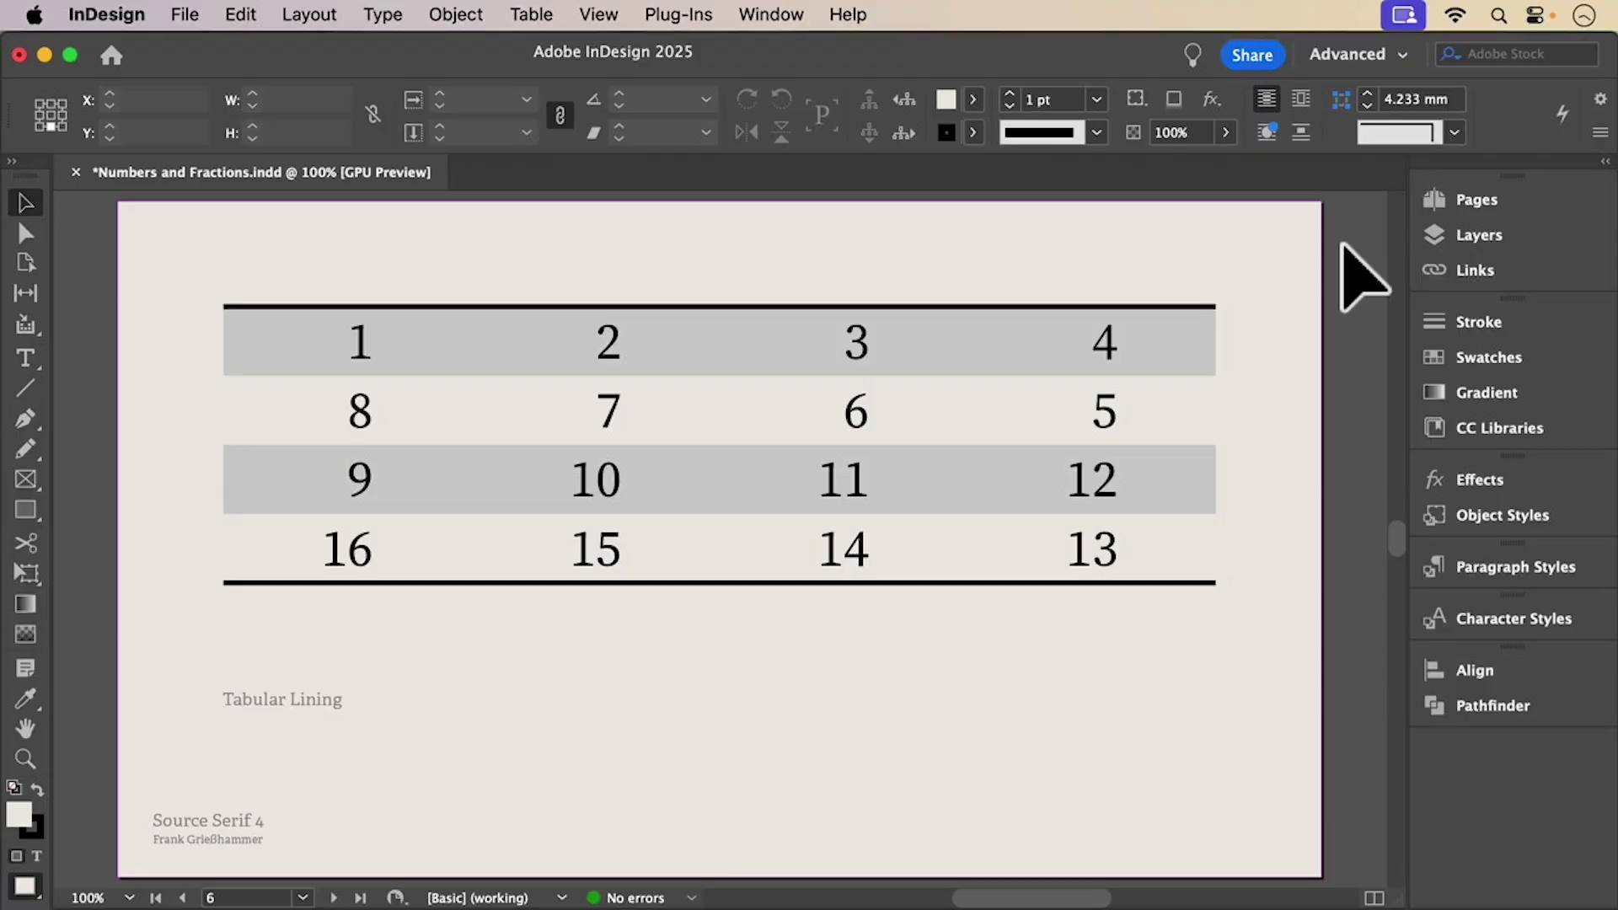
Page forward to page 8 with the Before, Fake and OpenType fraction examples
click(336, 897)
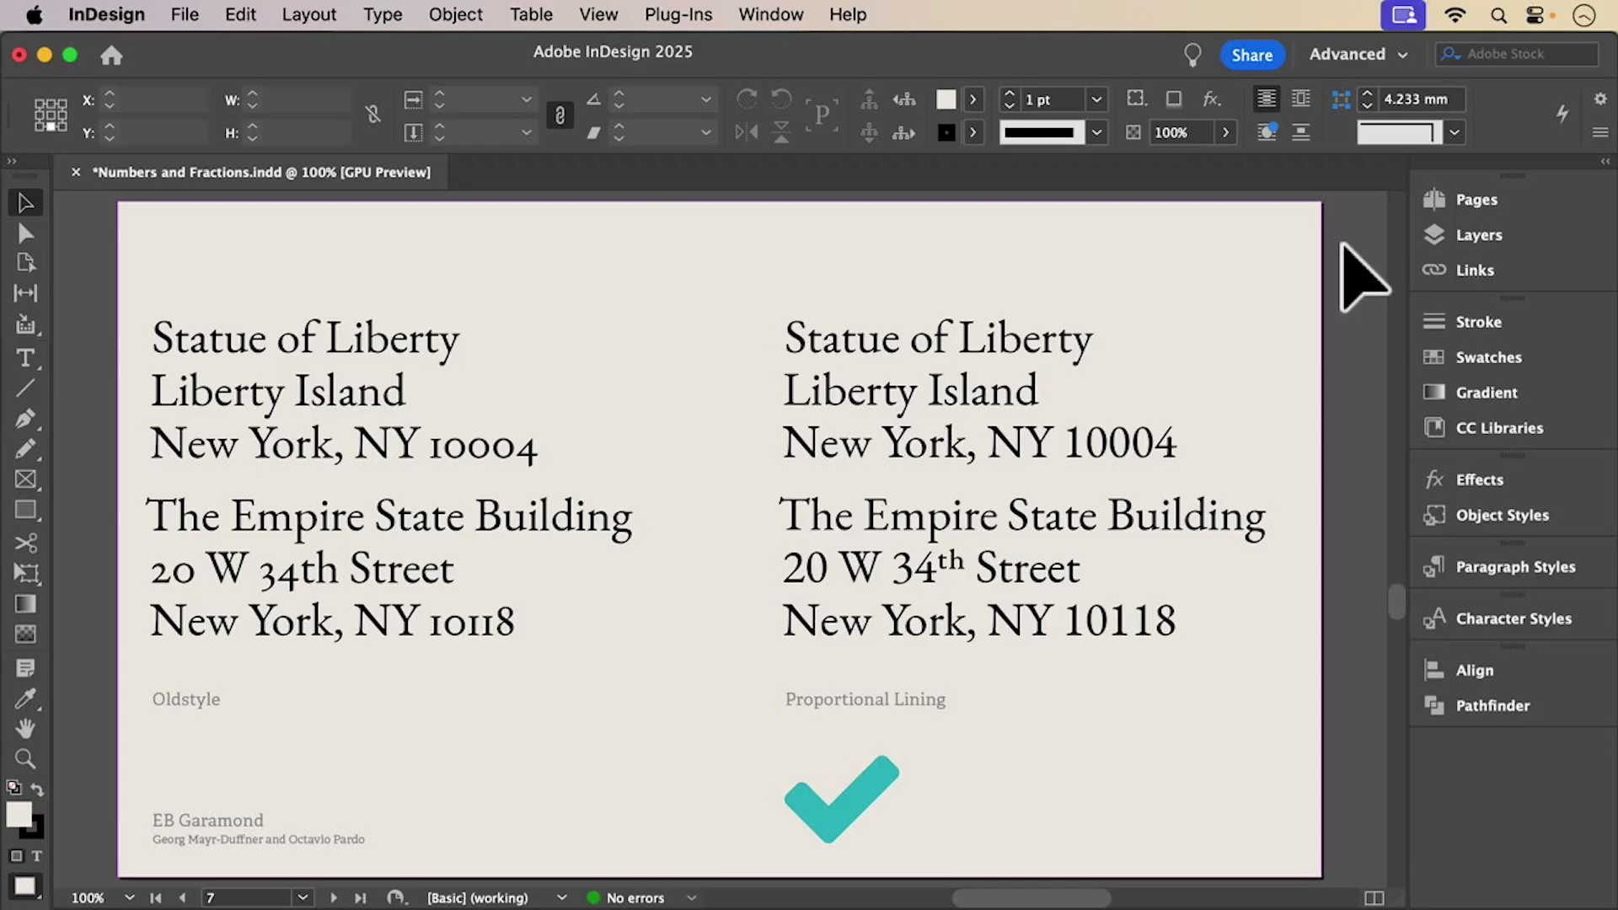
click(335, 897)
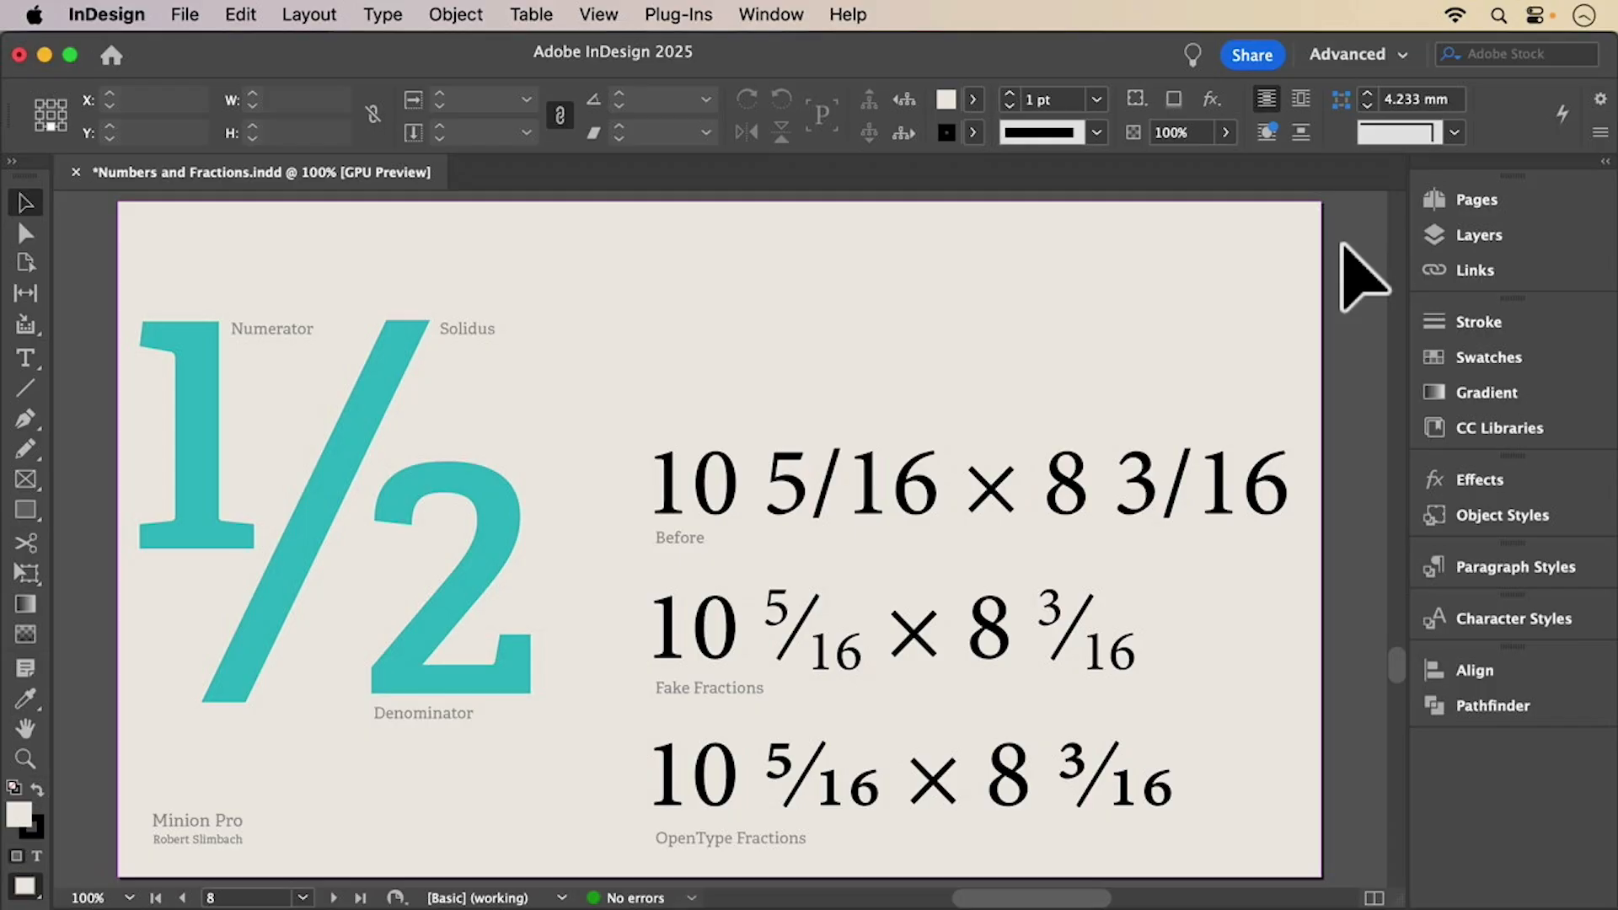
Show the Character controls and confirm Advanced Type contextual controls are enabled in Preferences
click(383, 14)
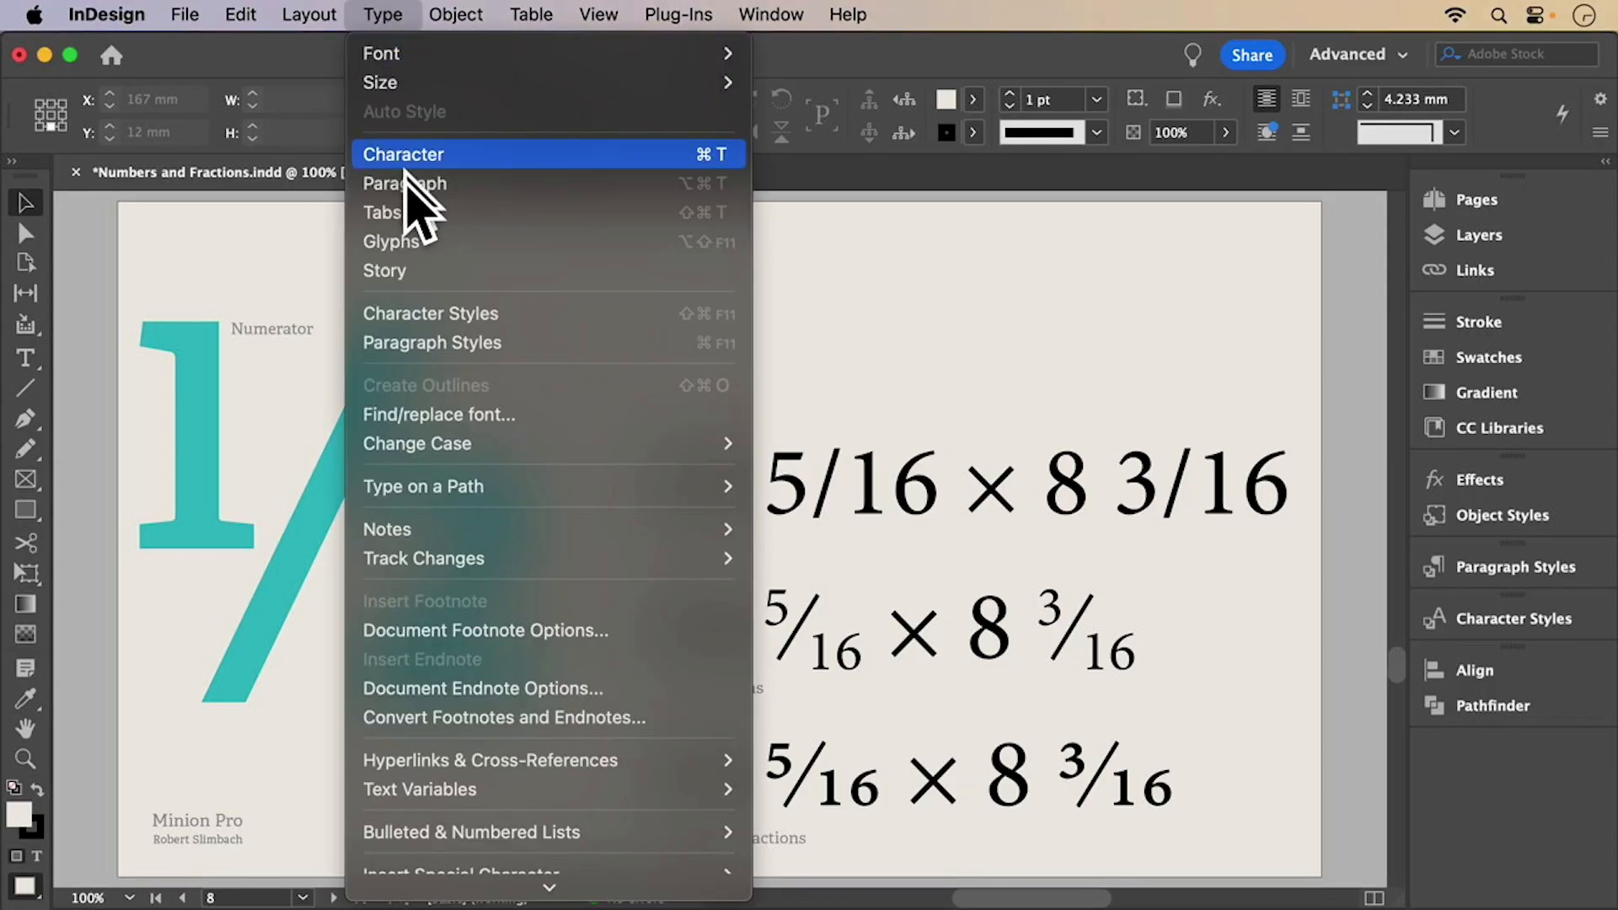
click(388, 243)
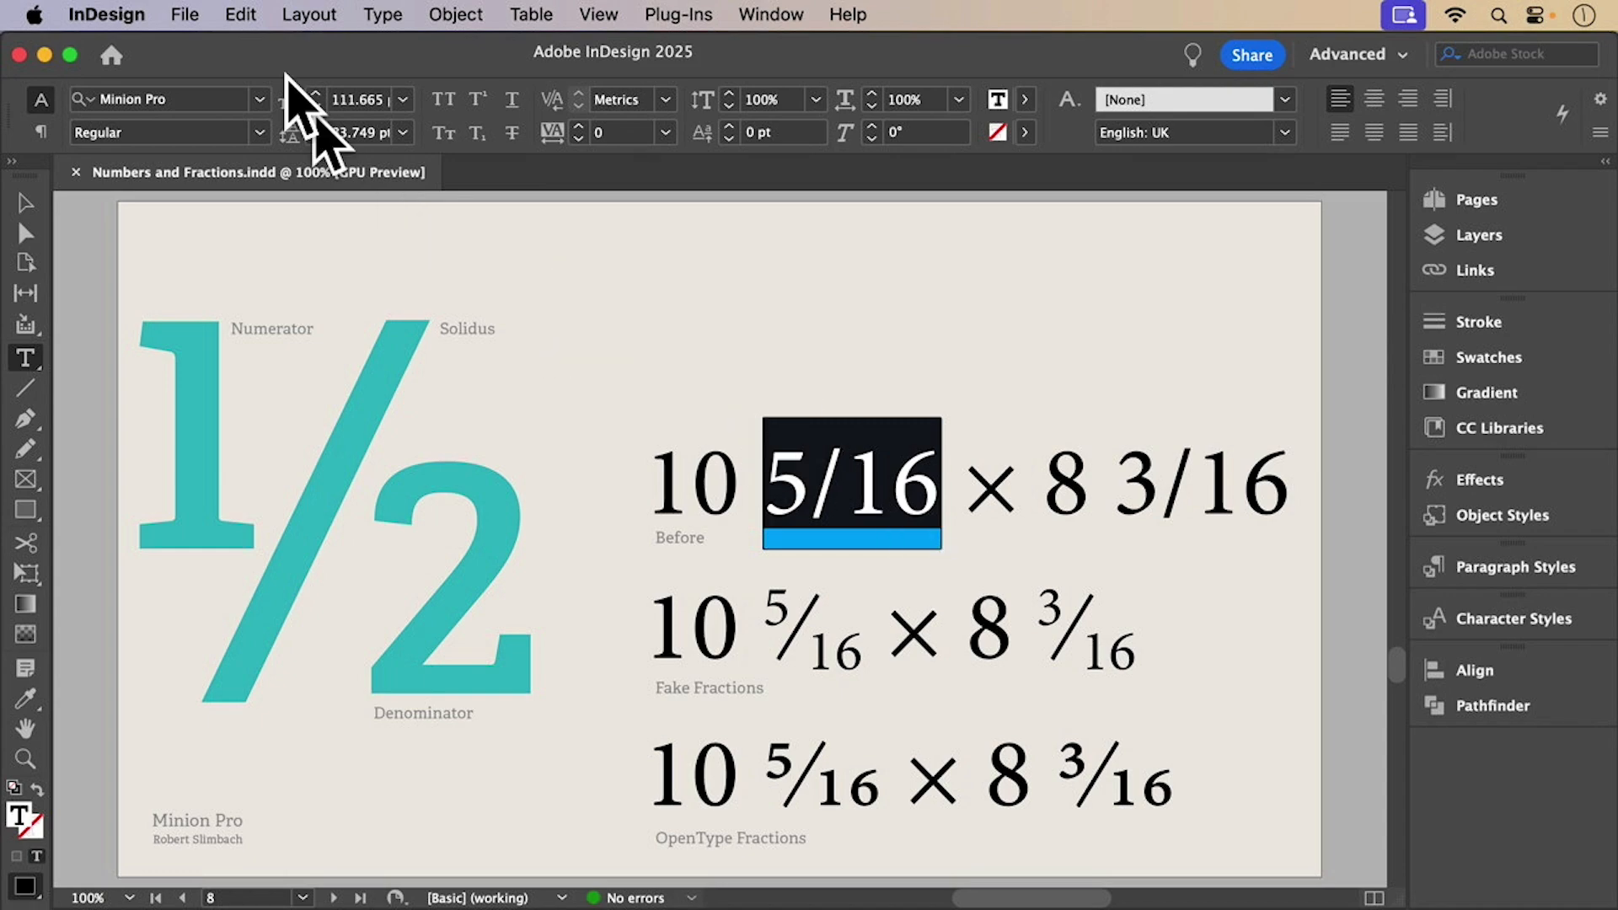
click(104, 13)
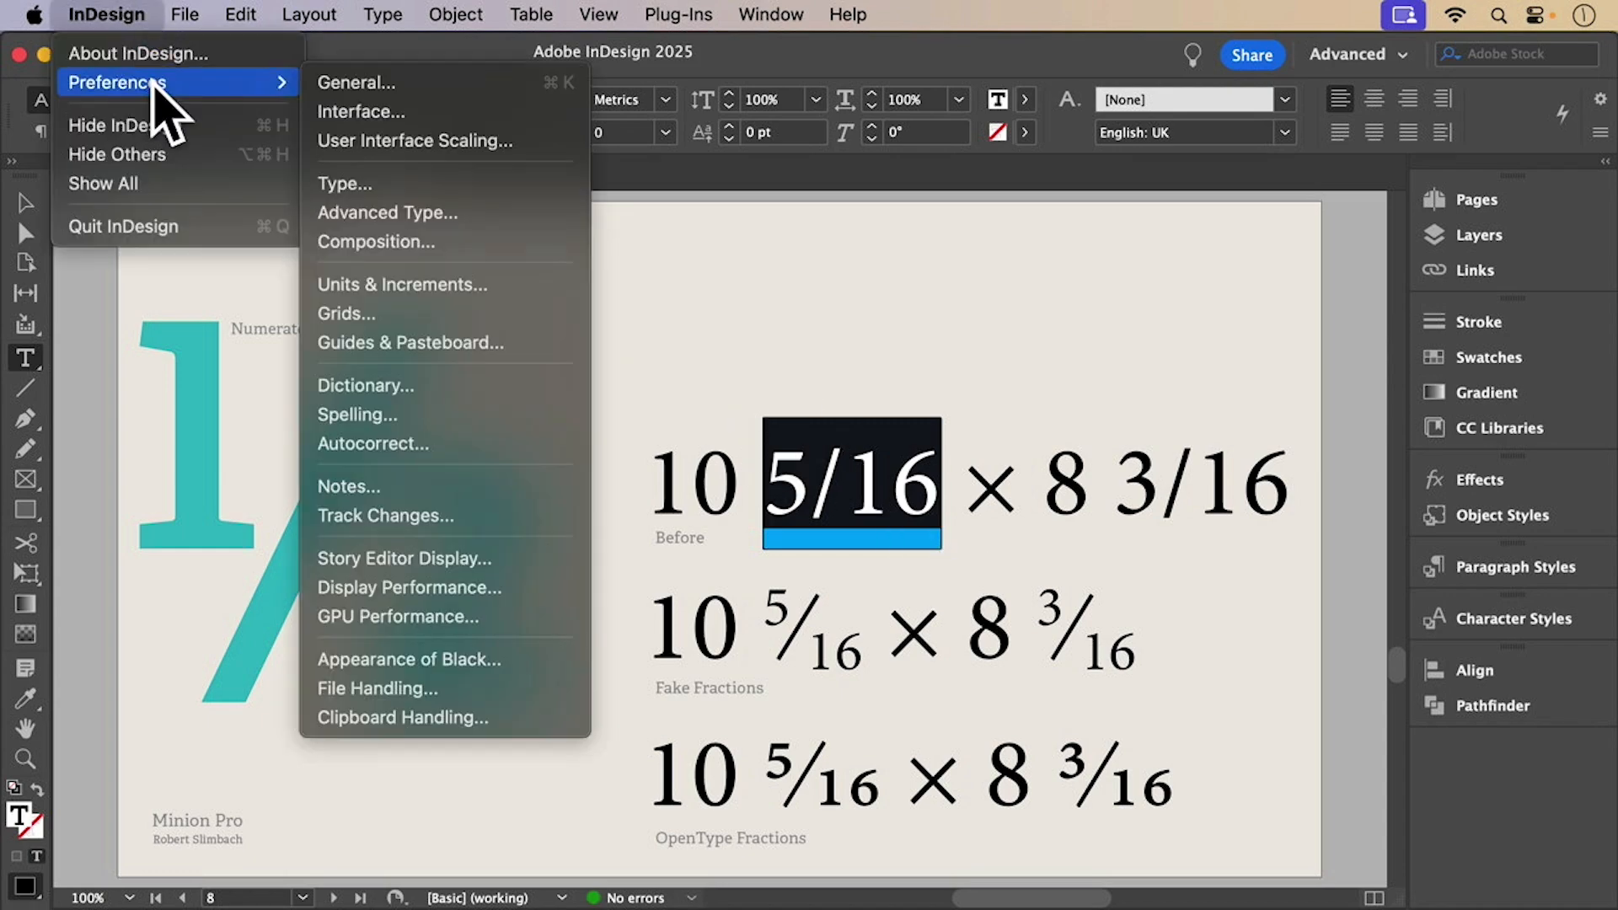
mouse_move(409, 231)
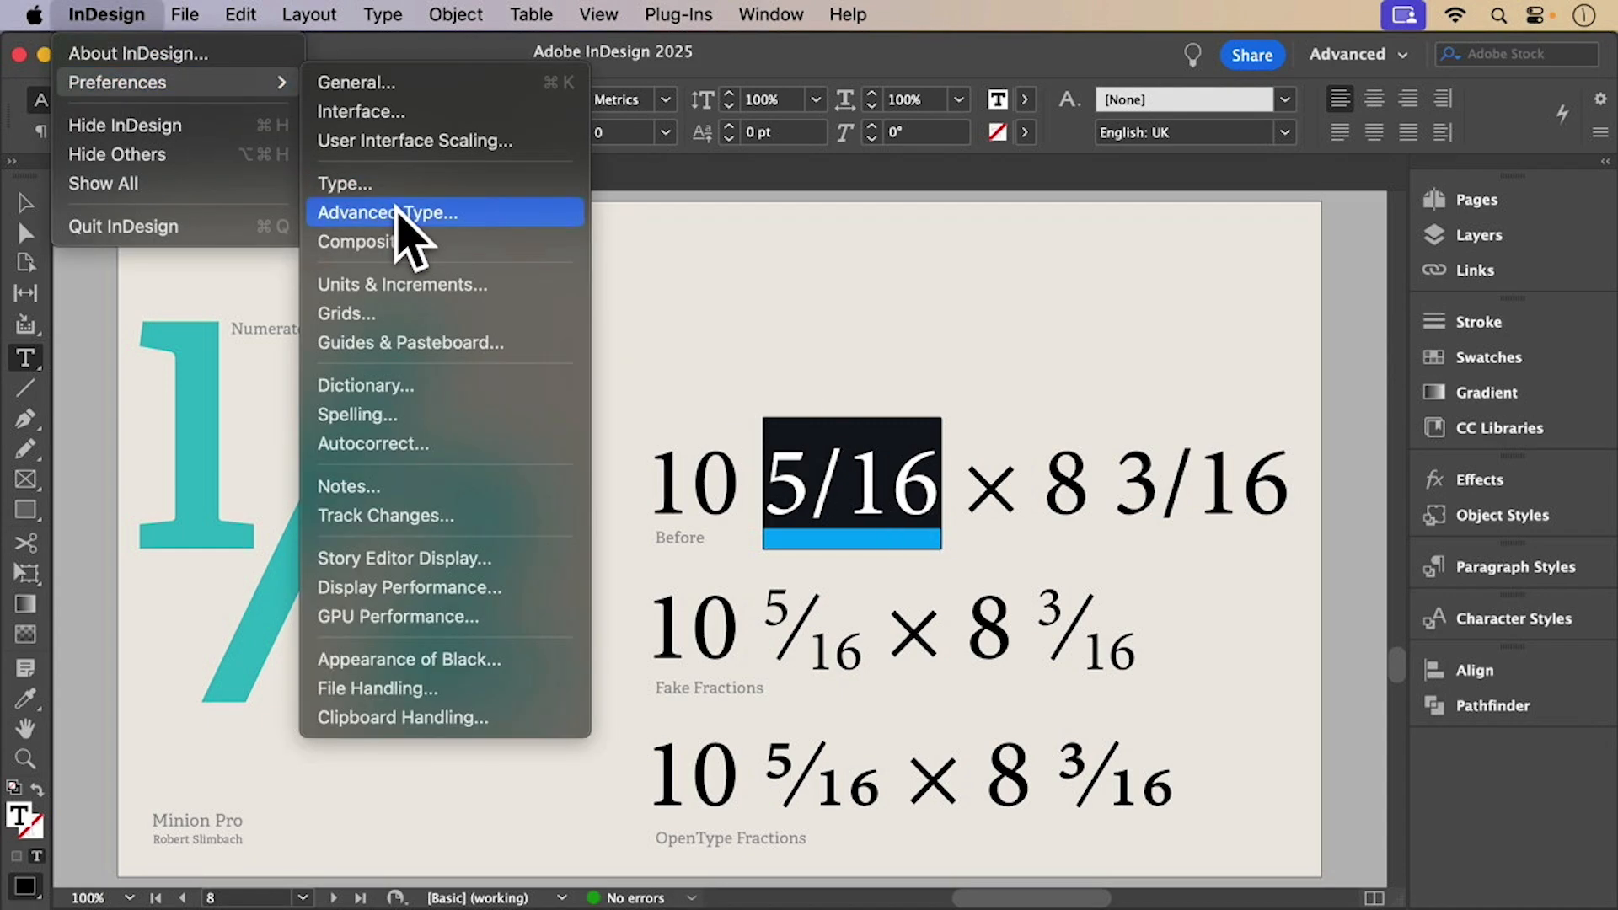
click(384, 213)
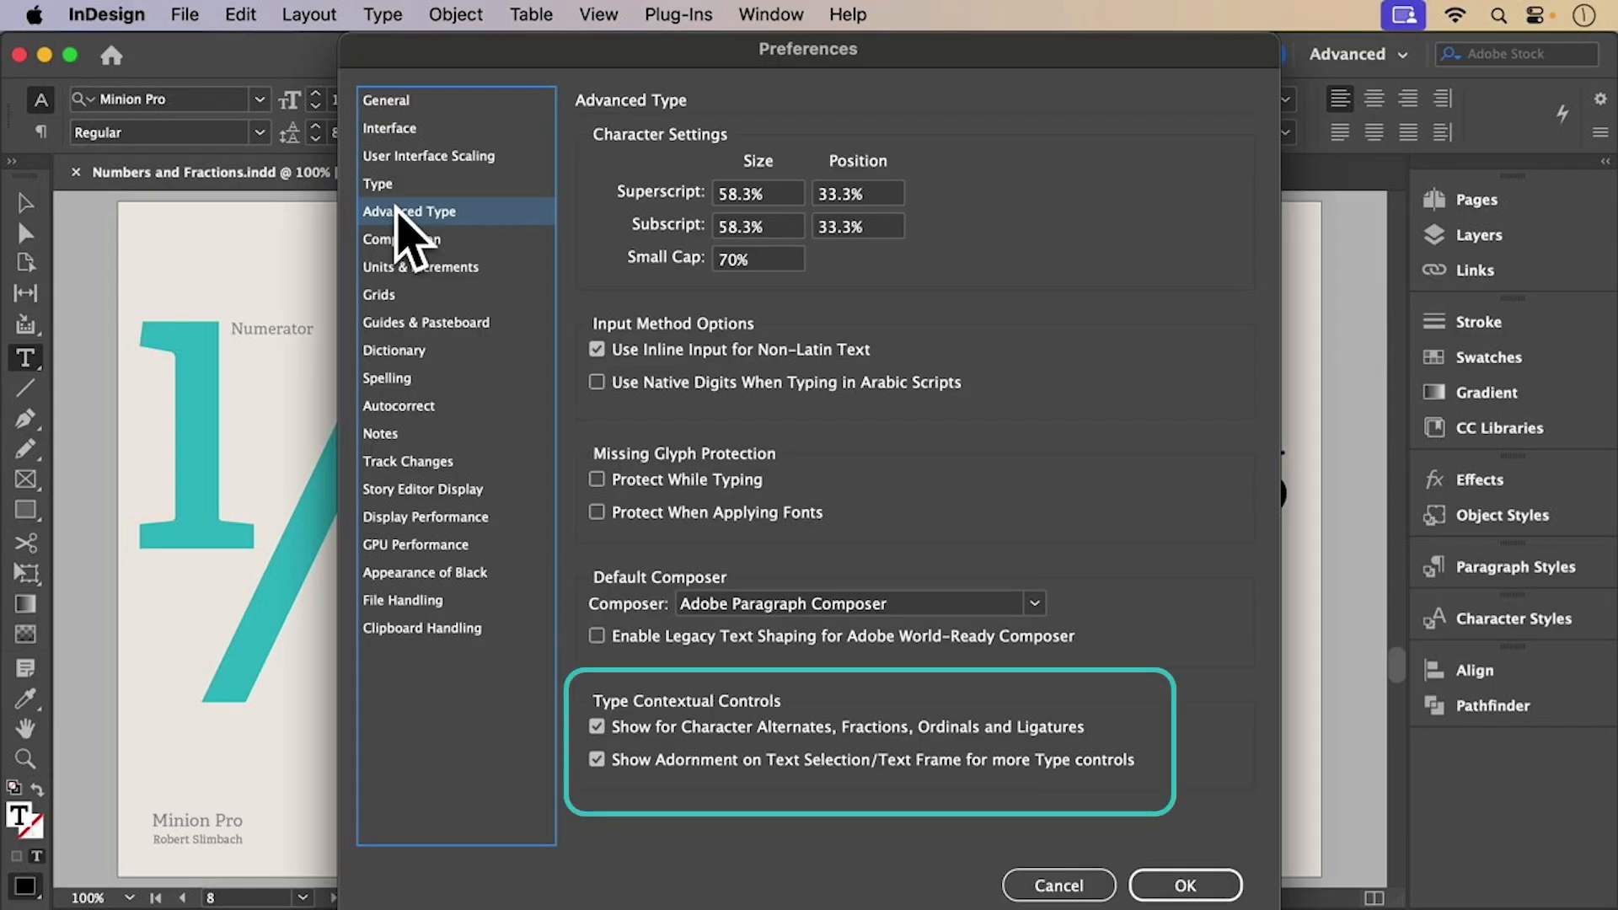
click(1185, 884)
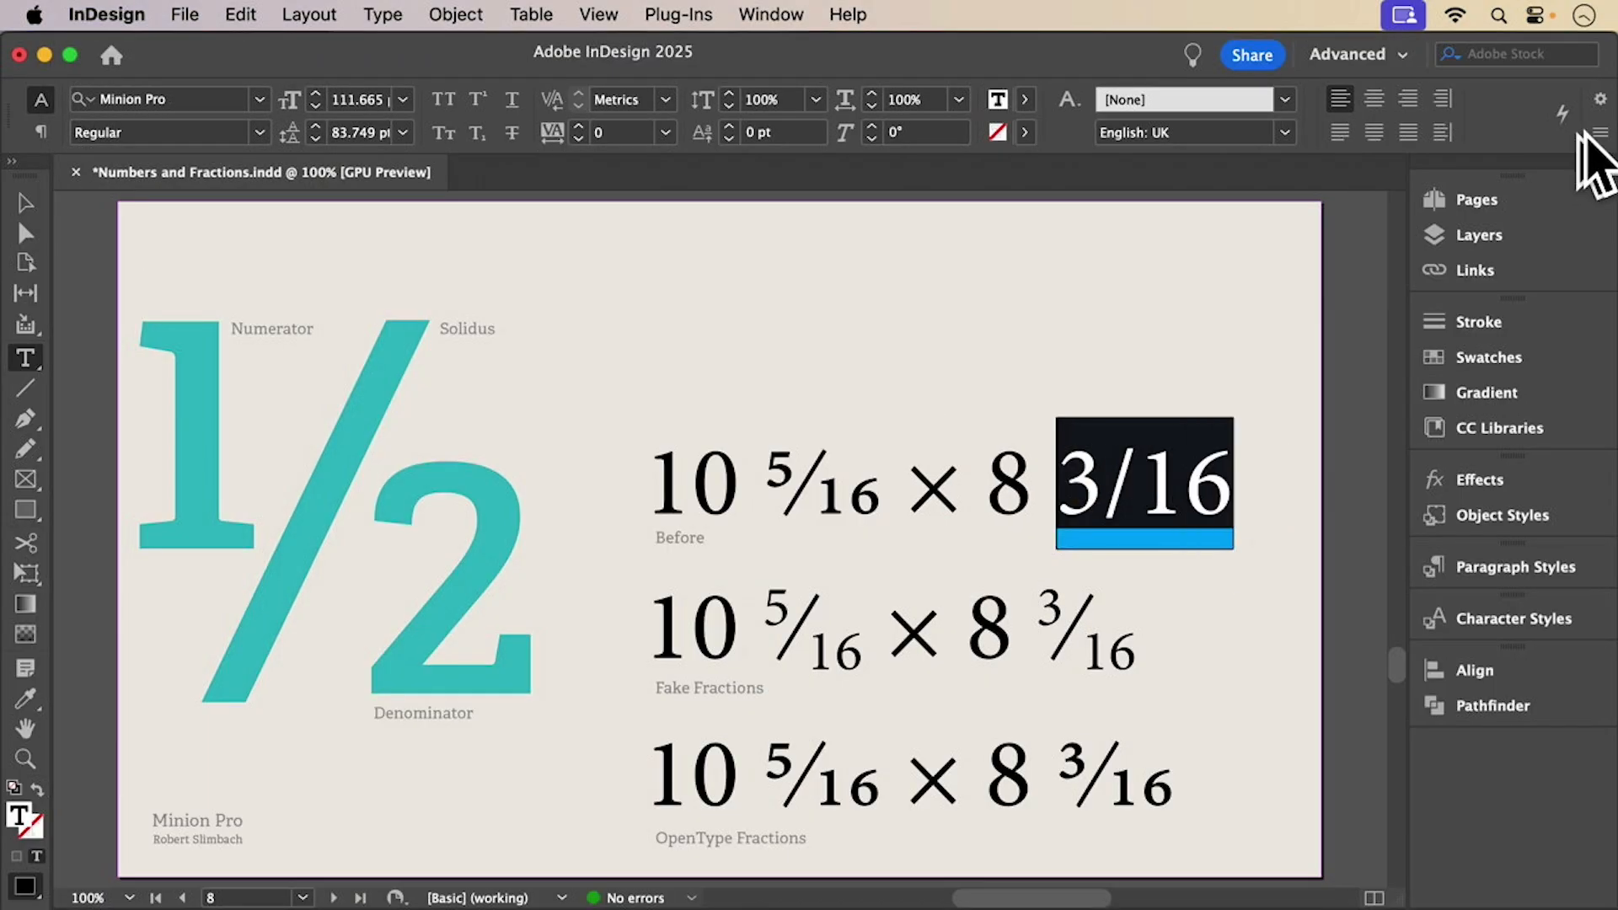
mouse_move(1093, 135)
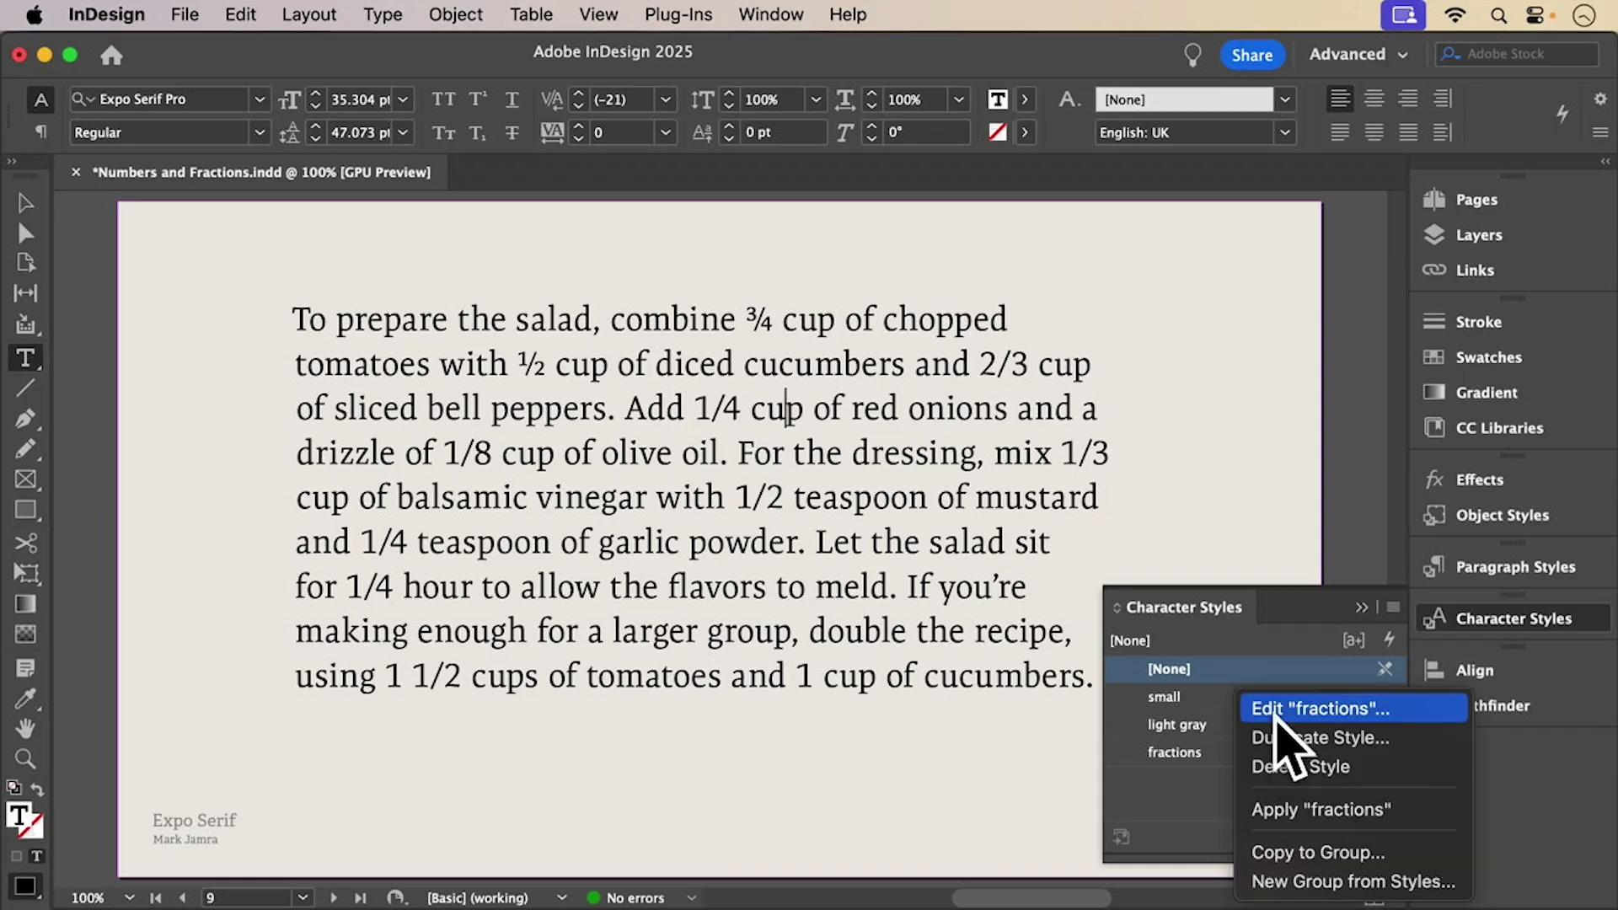
click(1323, 708)
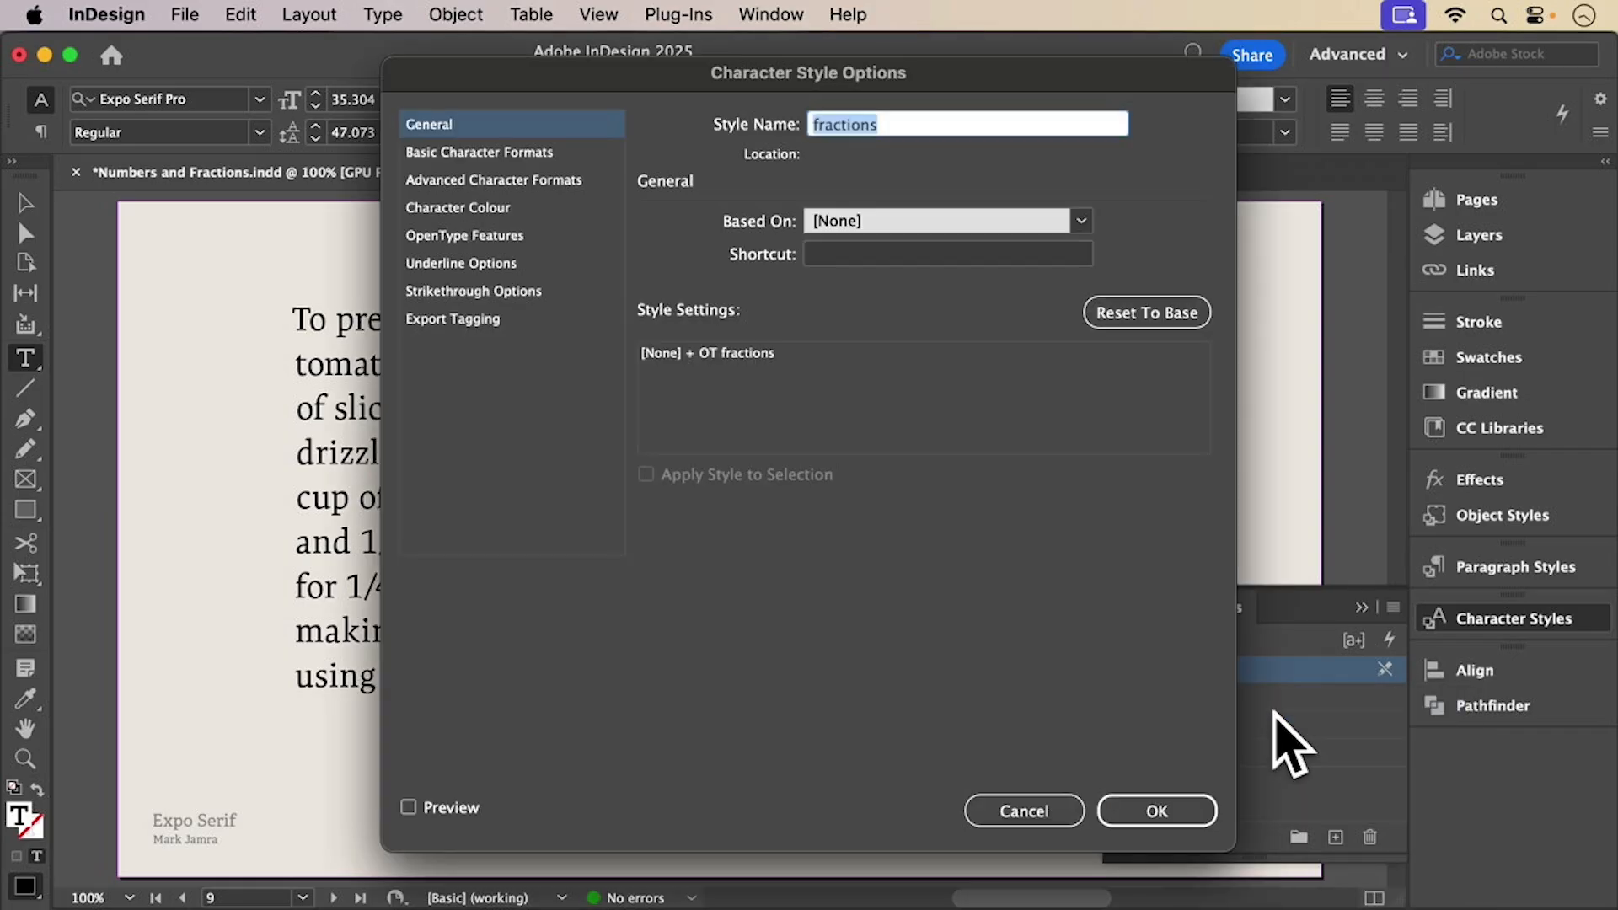
click(465, 235)
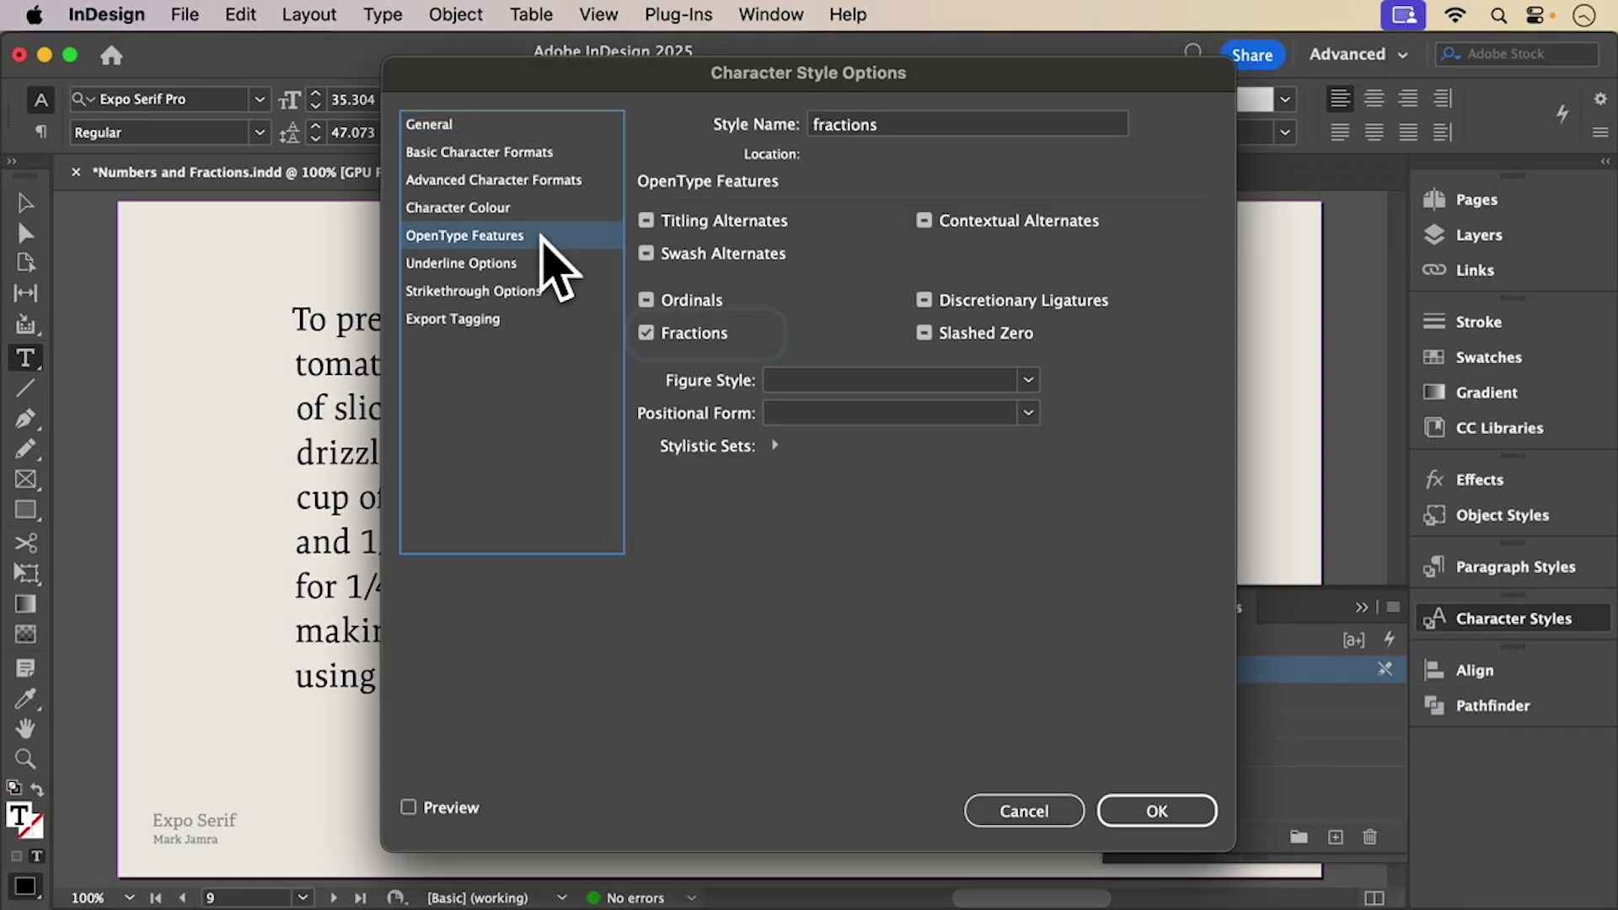
click(1157, 810)
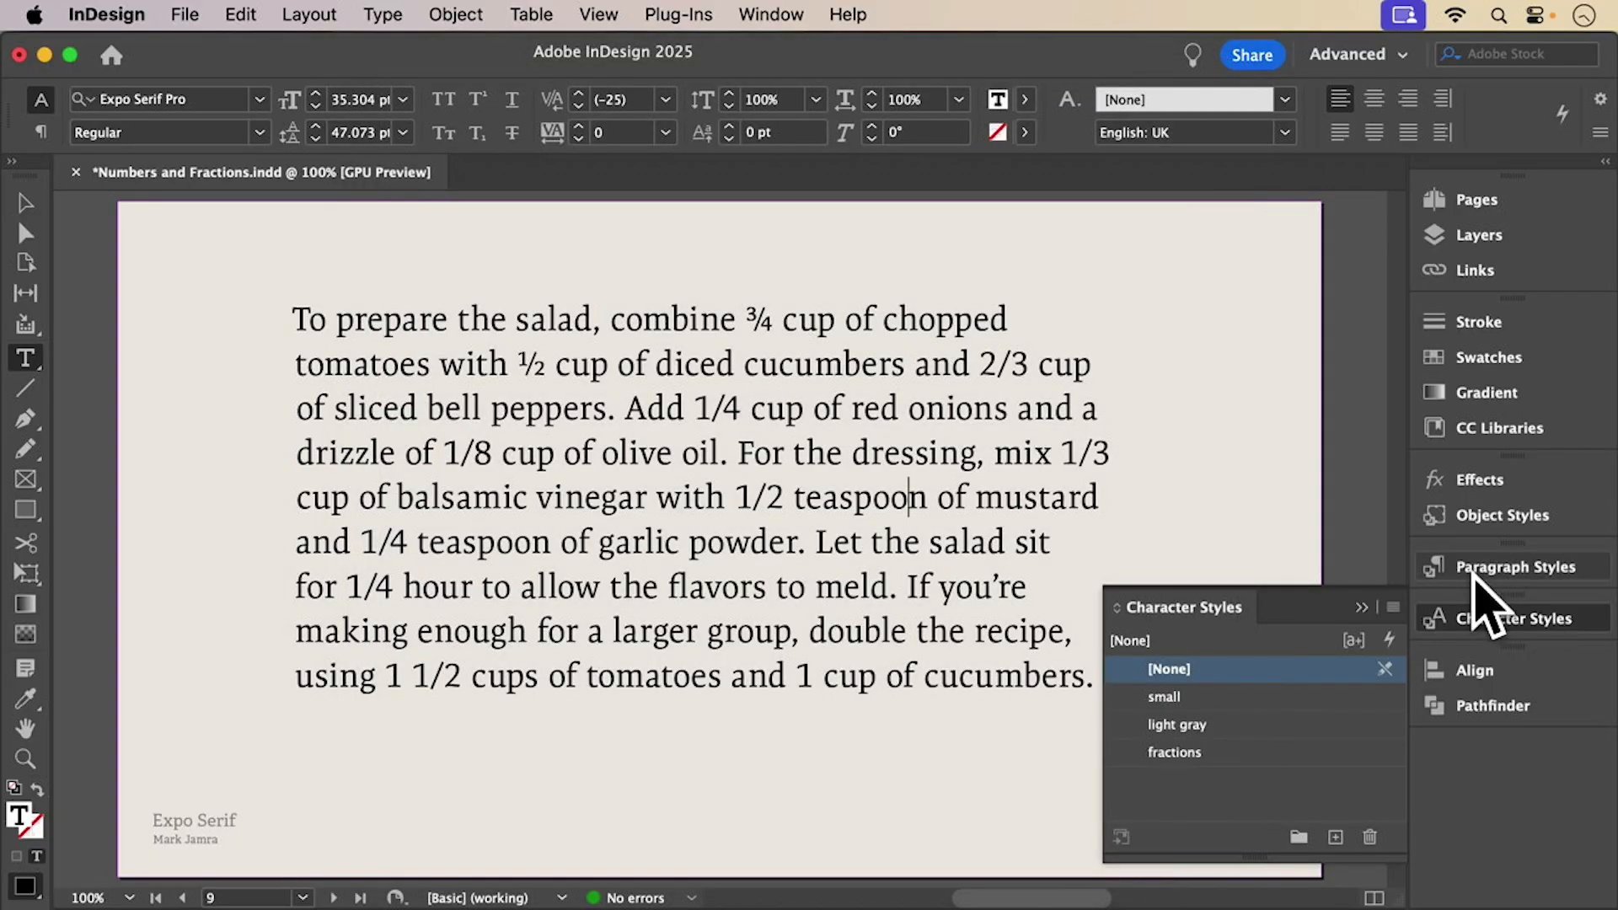
Add a GREP style to the fraction example paragraph style applying fractions to \d+/\d+
click(1509, 566)
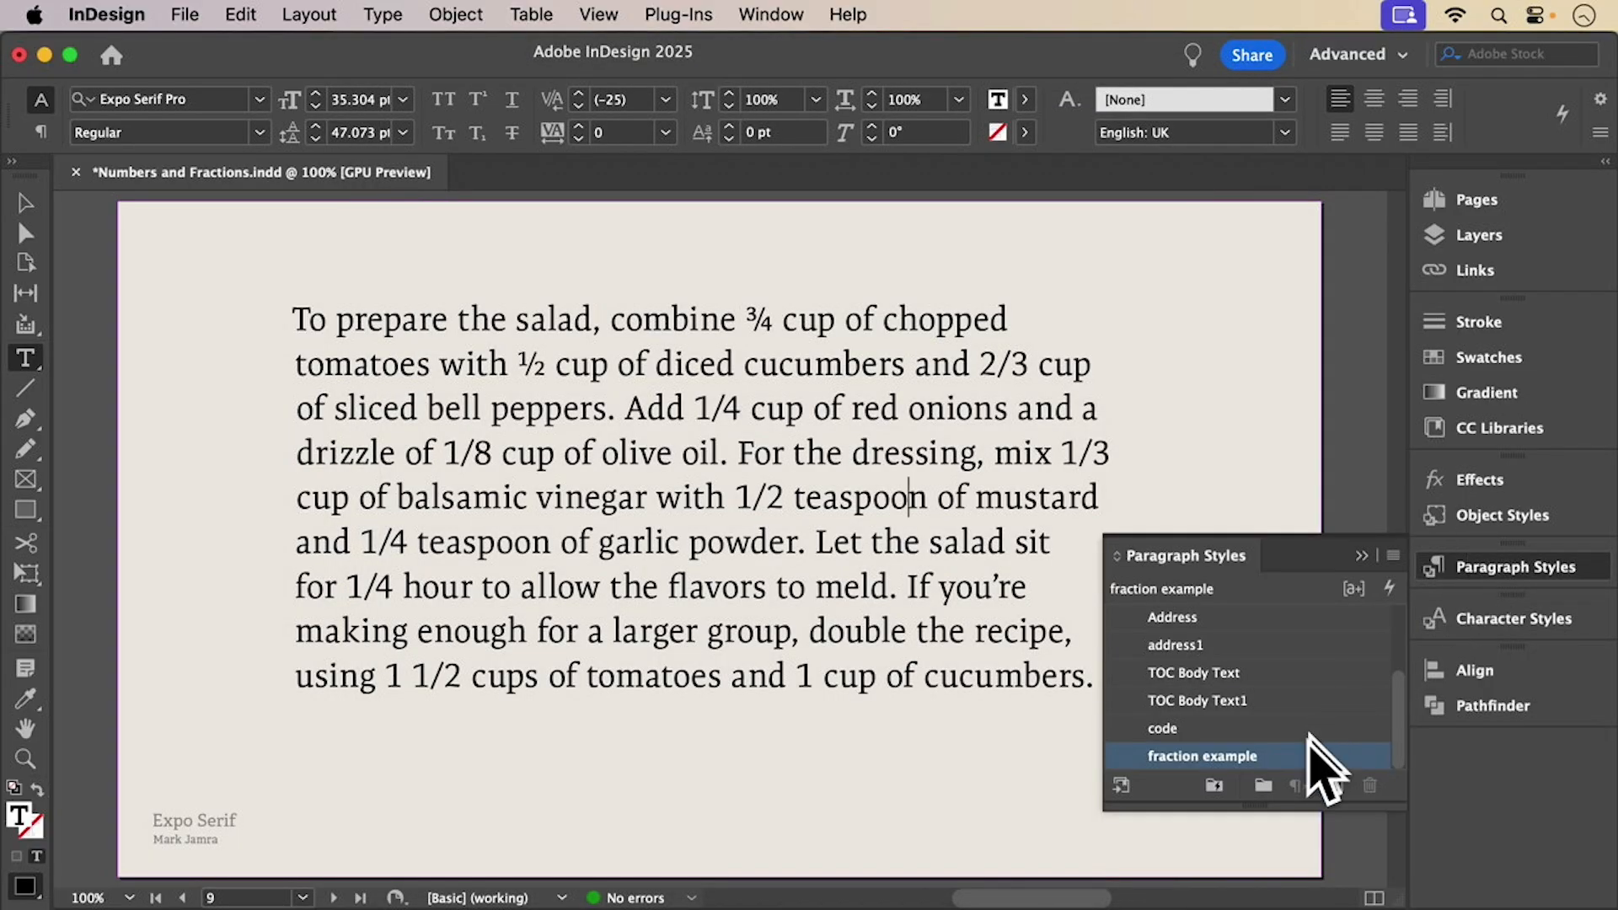
mouse_move(1237, 694)
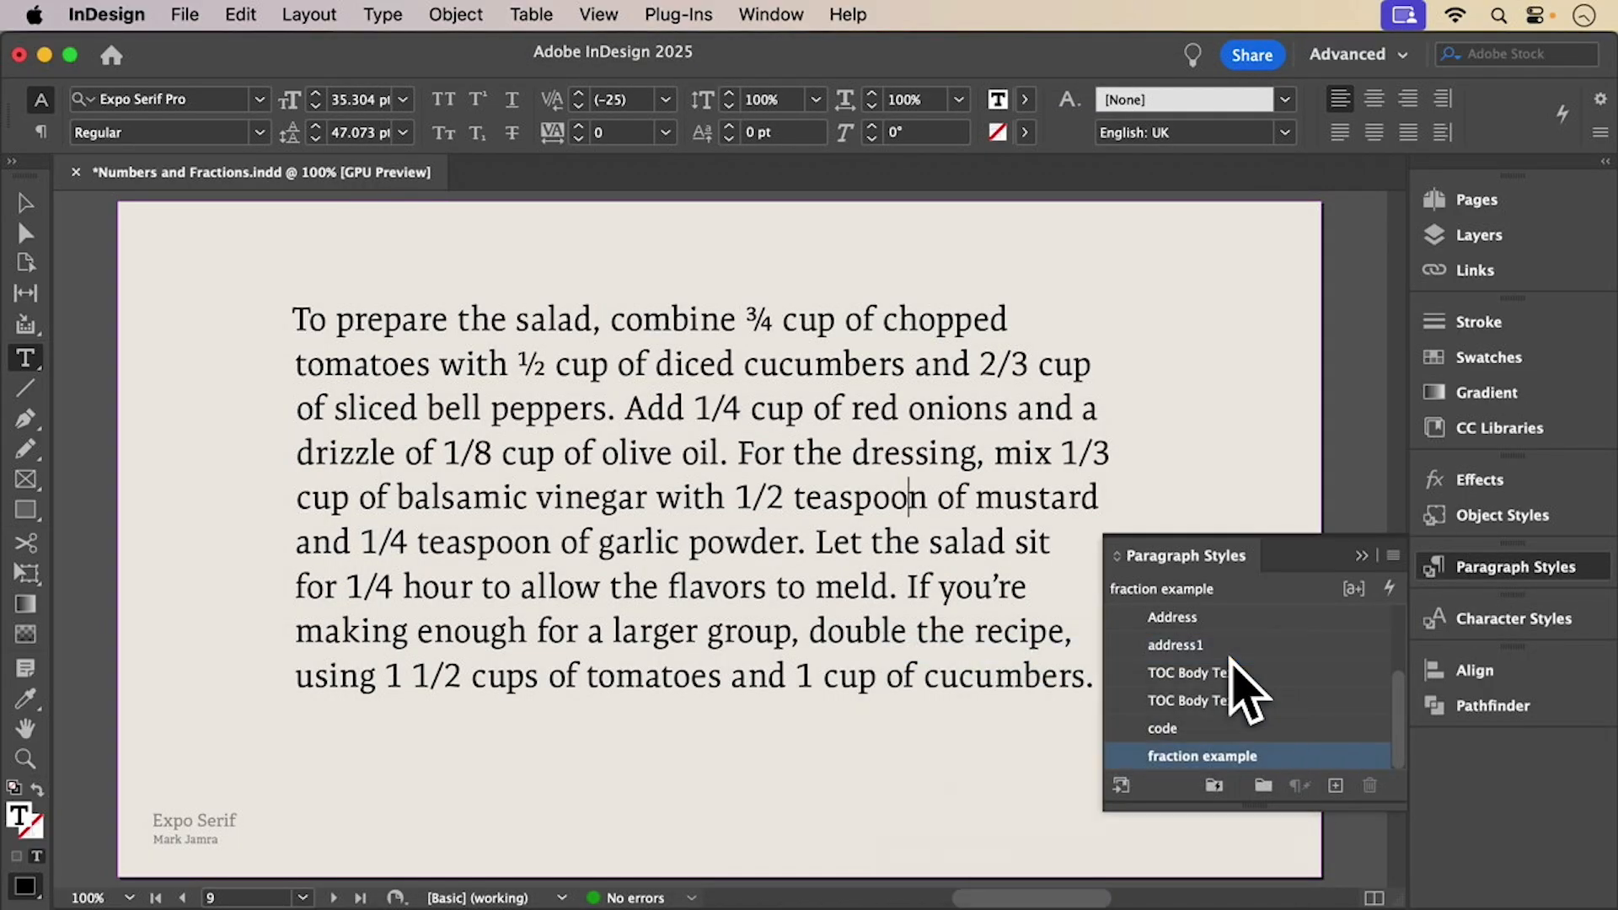
double_click(1204, 755)
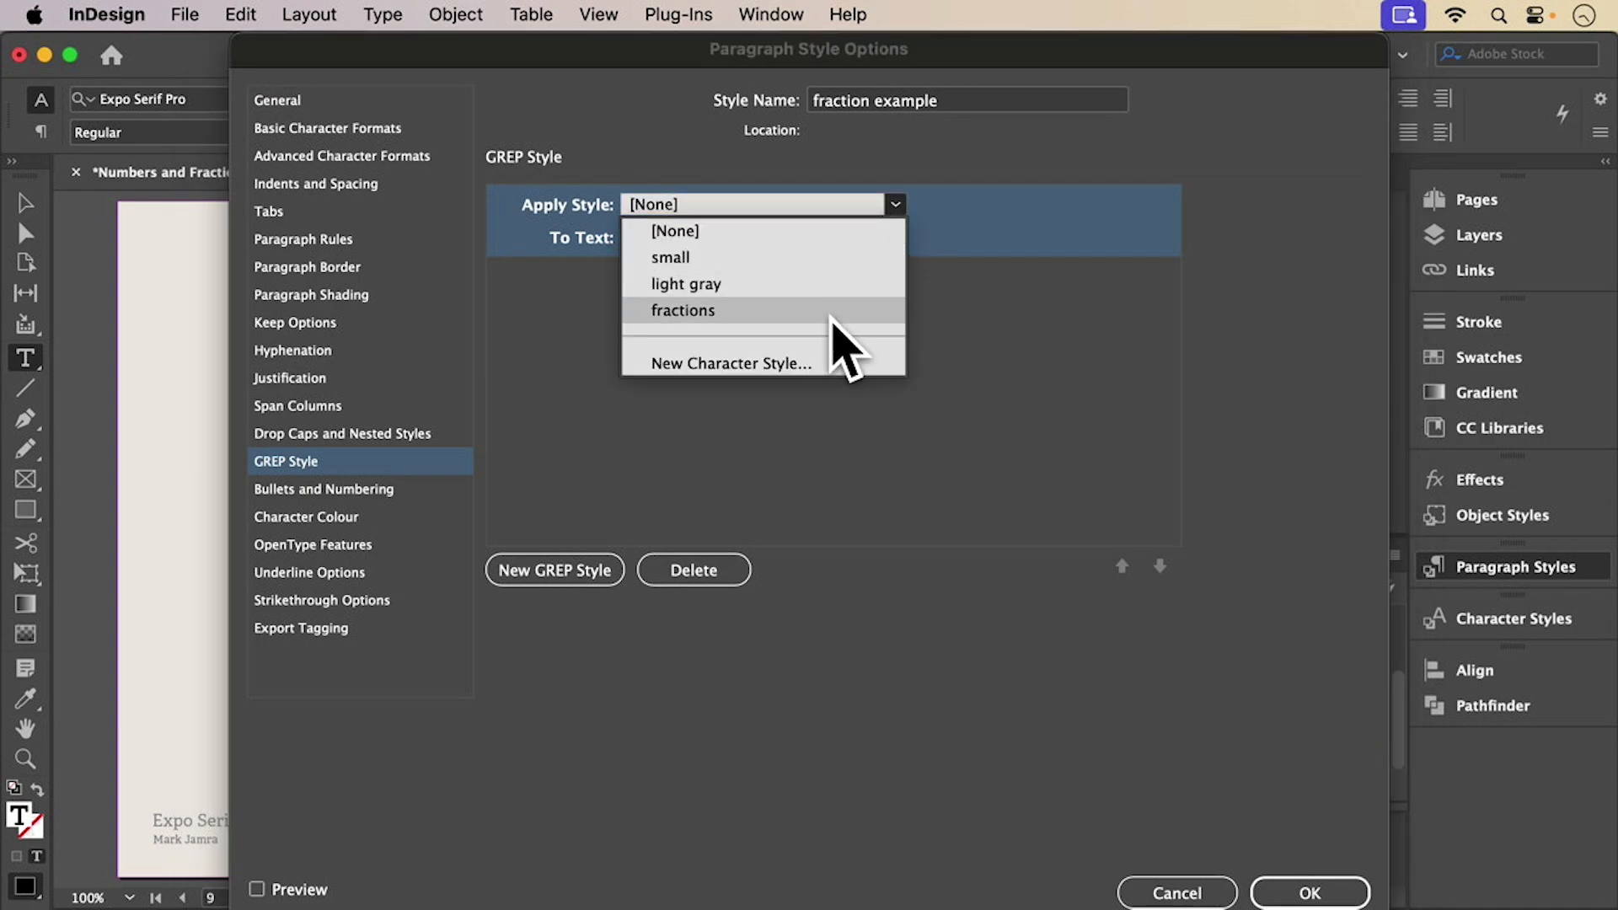
click(681, 310)
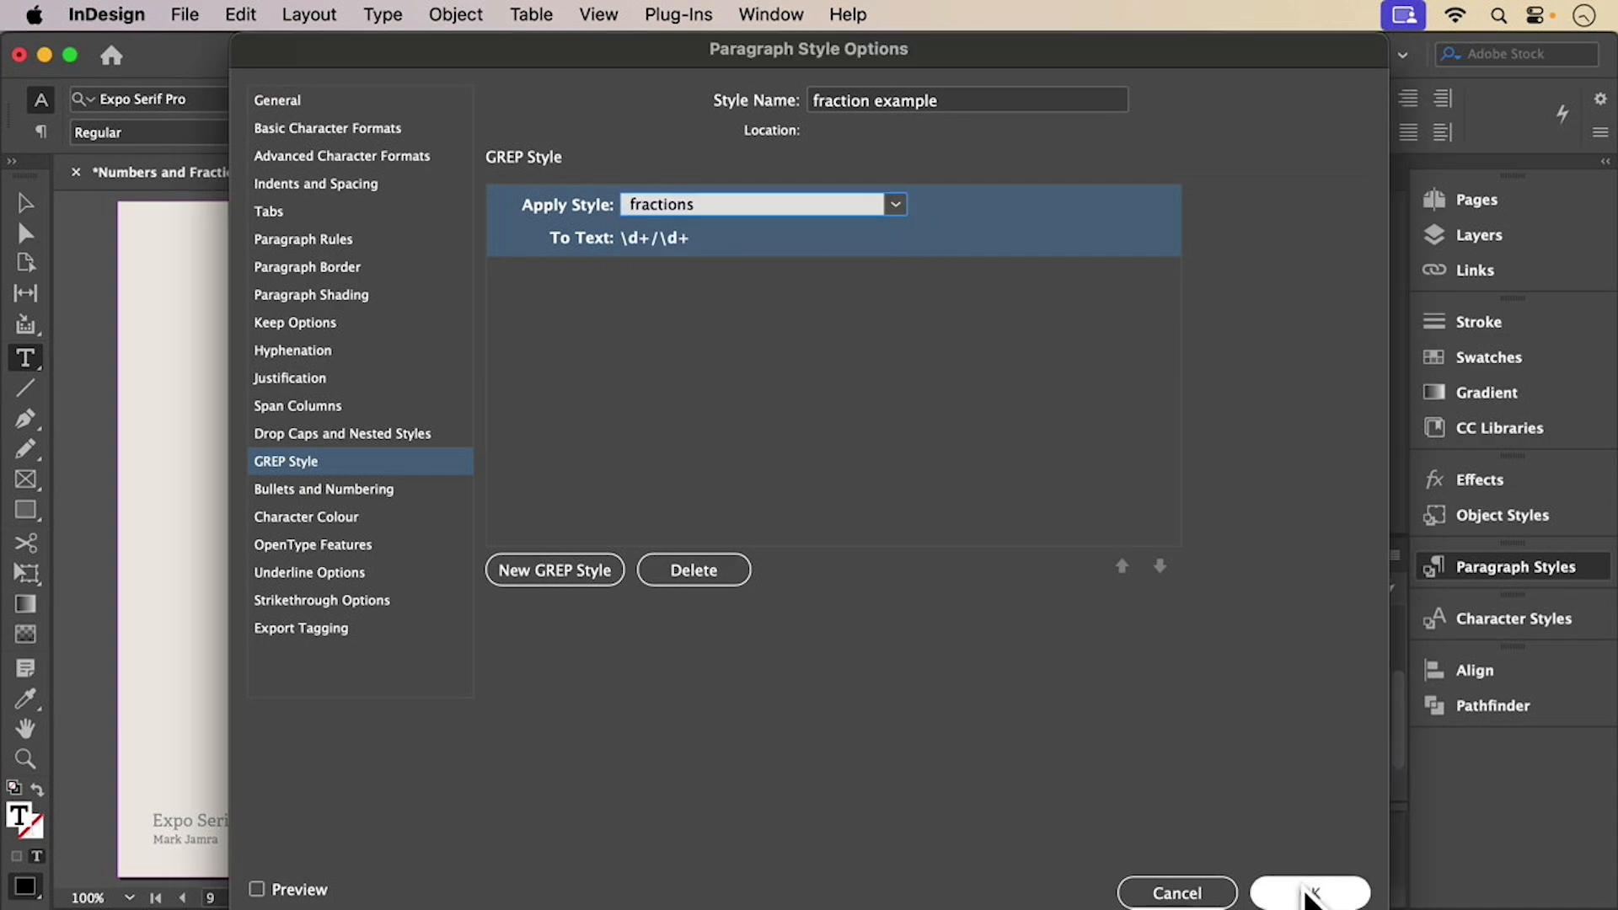
click(1312, 894)
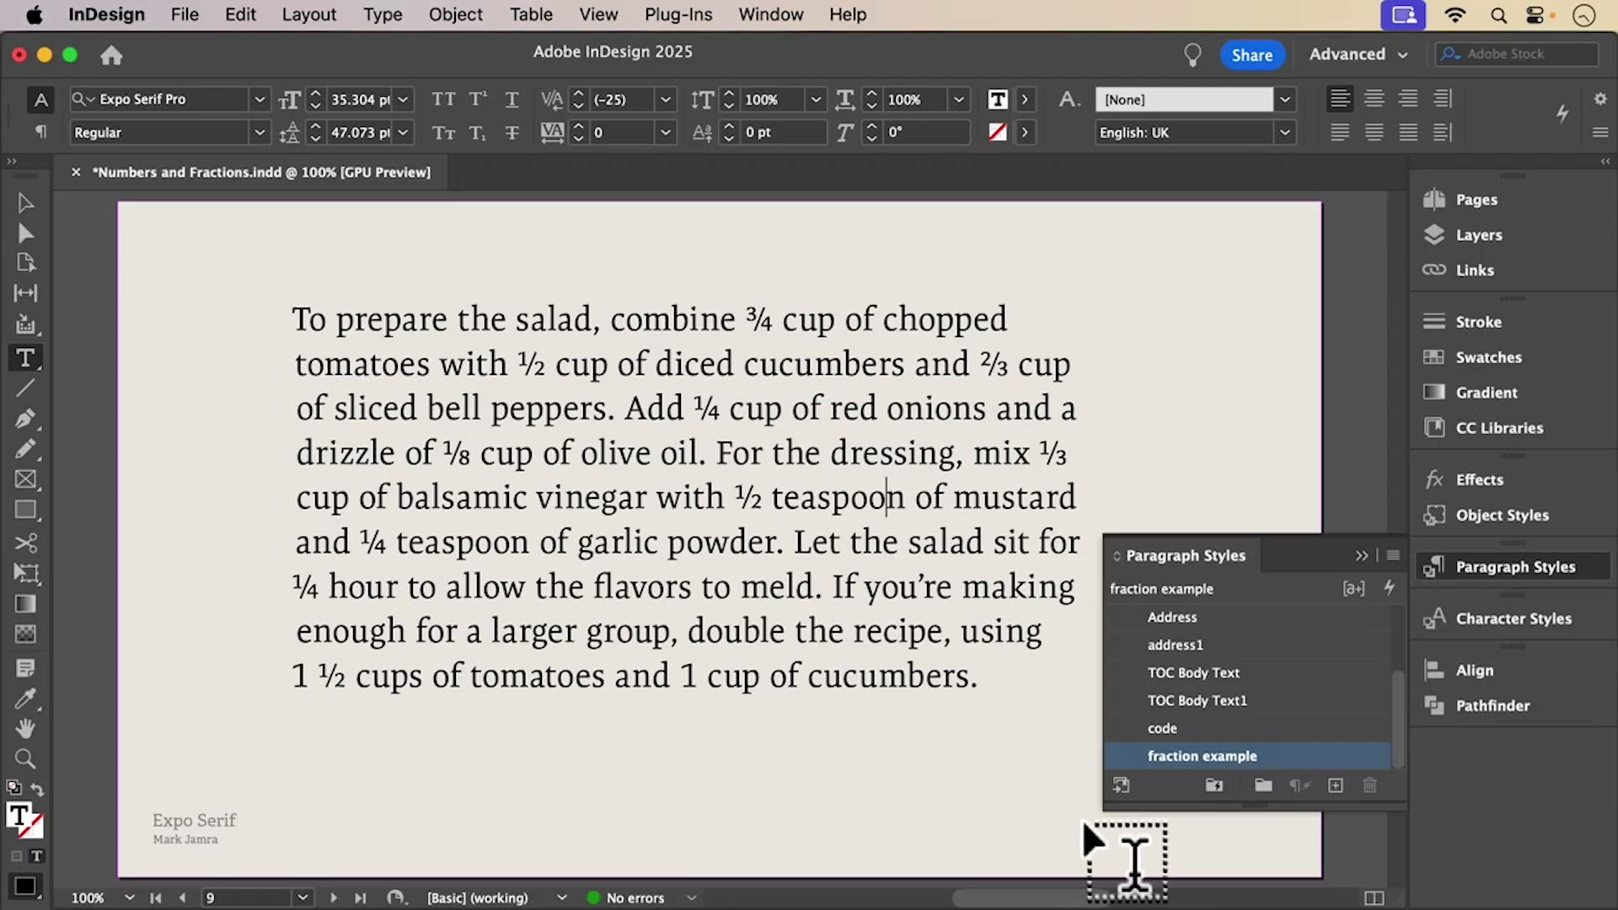